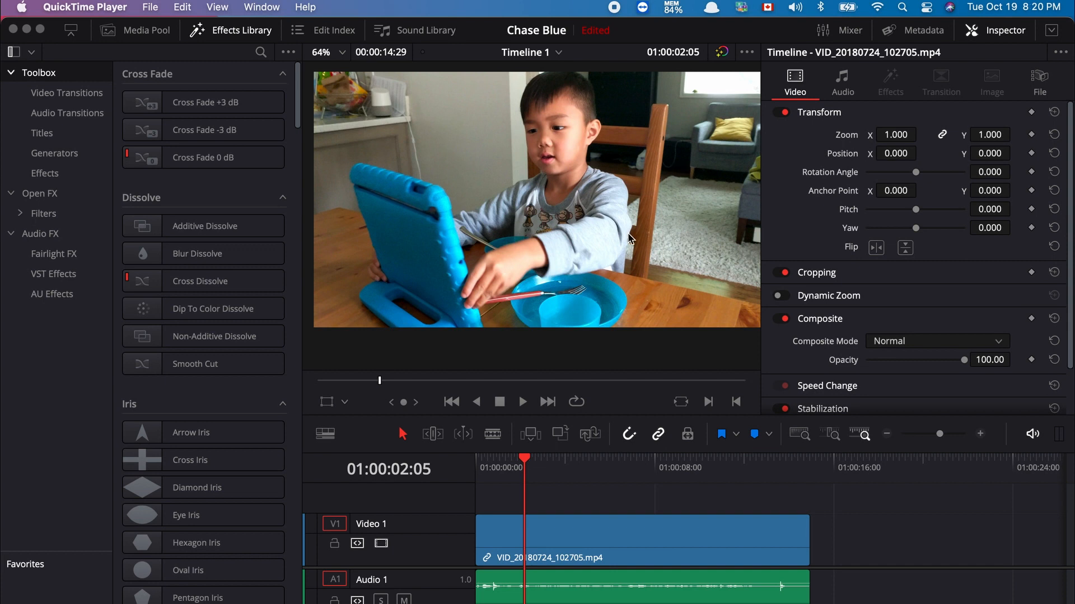
pyautogui.moveTo(519, 246)
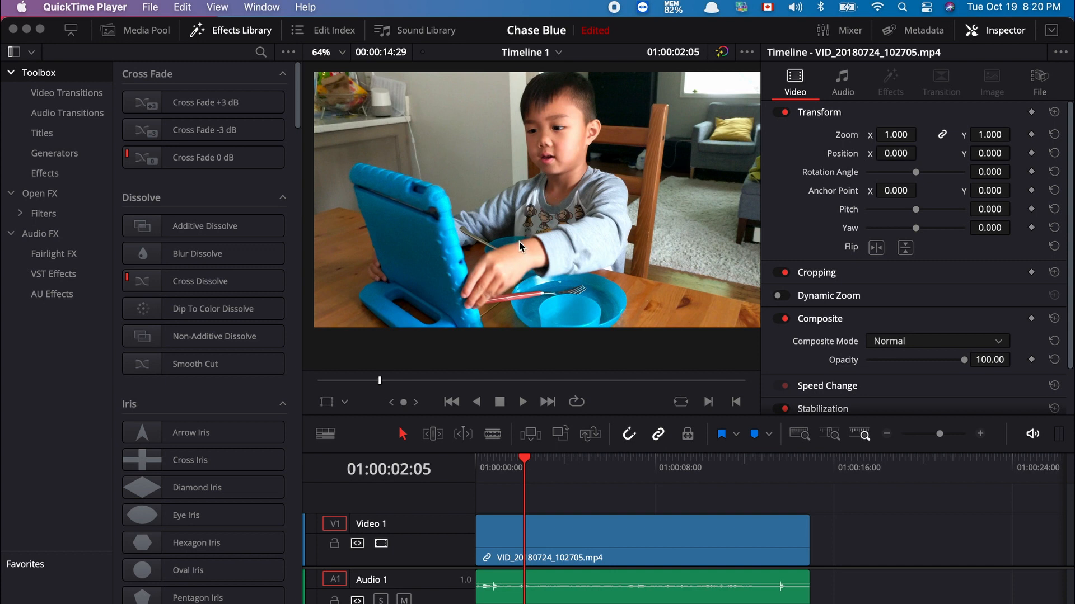
pyautogui.moveTo(305, 303)
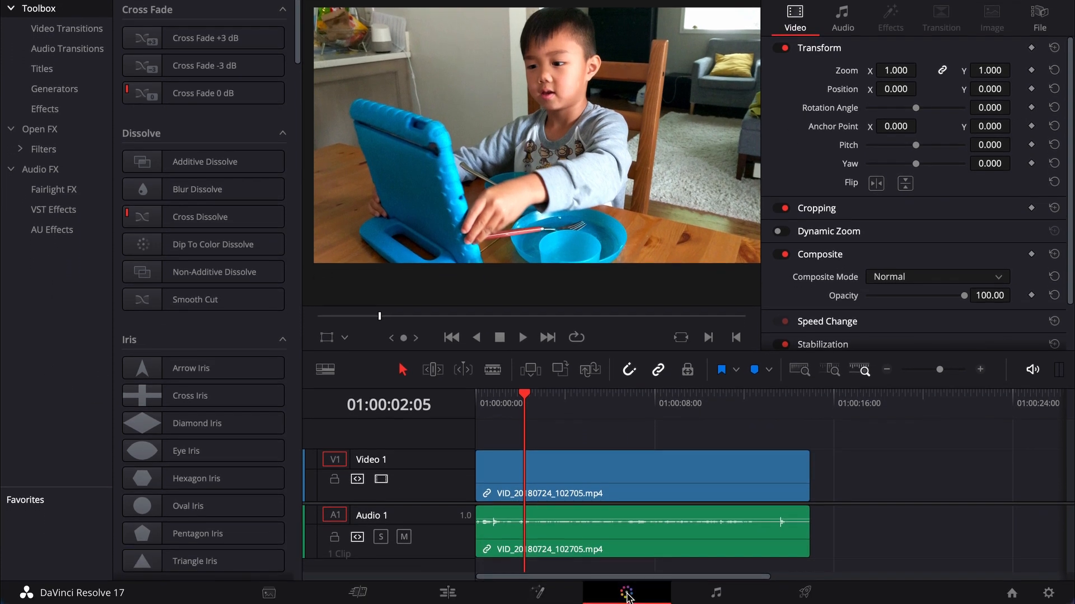
# Step: Go to the Color page and float the Curves palette in its own window
pyautogui.click(624, 593)
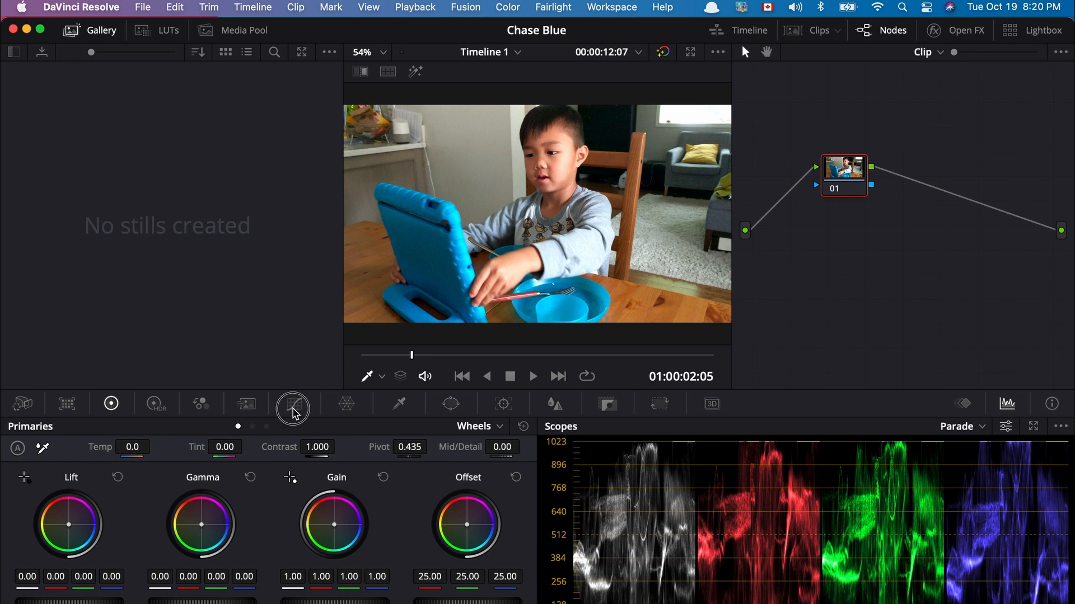
pyautogui.click(292, 404)
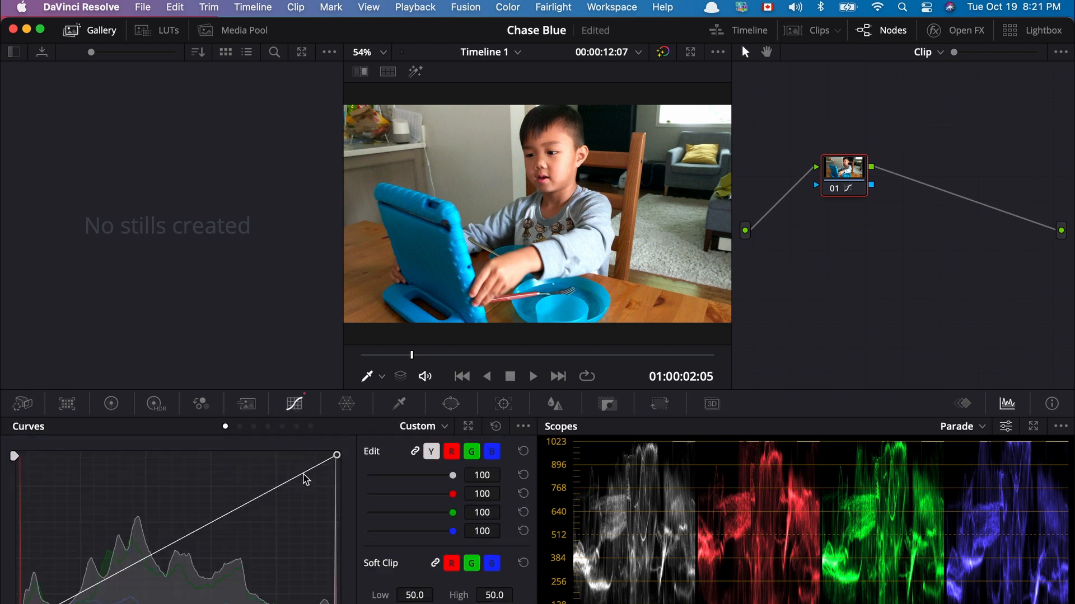
pyautogui.moveTo(471, 449)
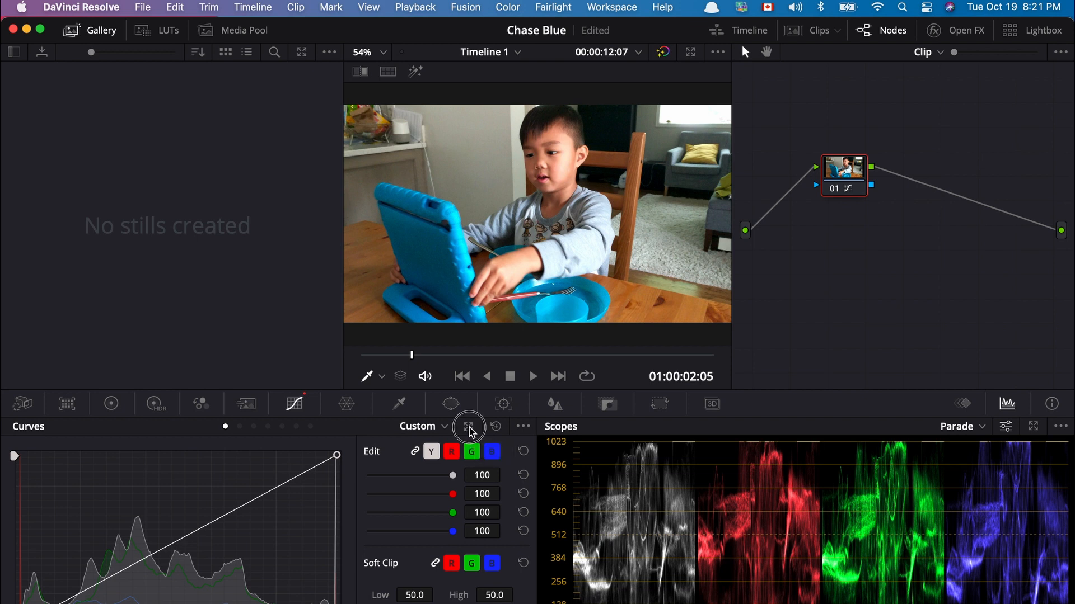
pyautogui.click(469, 427)
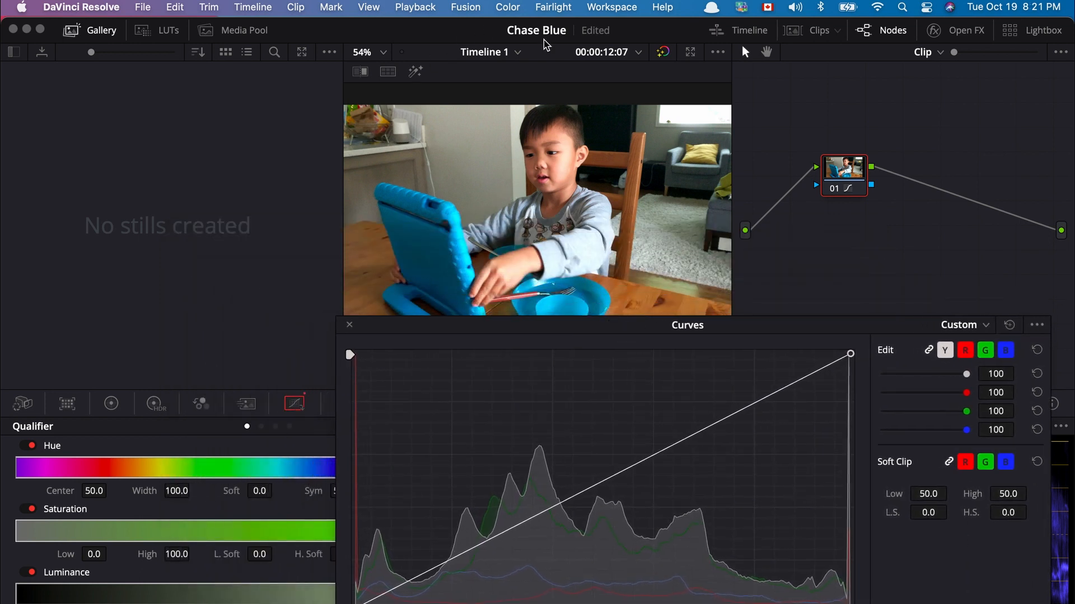
# Step: Switch the viewer to Cinema Viewer via the Workspace menu, keeping Curves floating
pyautogui.click(612, 7)
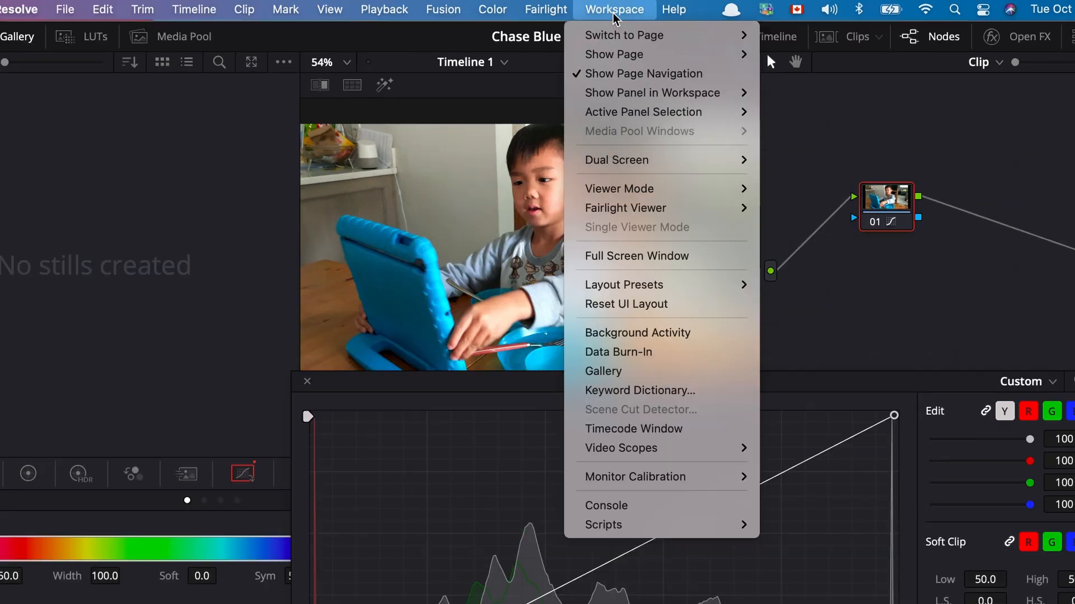
pyautogui.moveTo(627, 160)
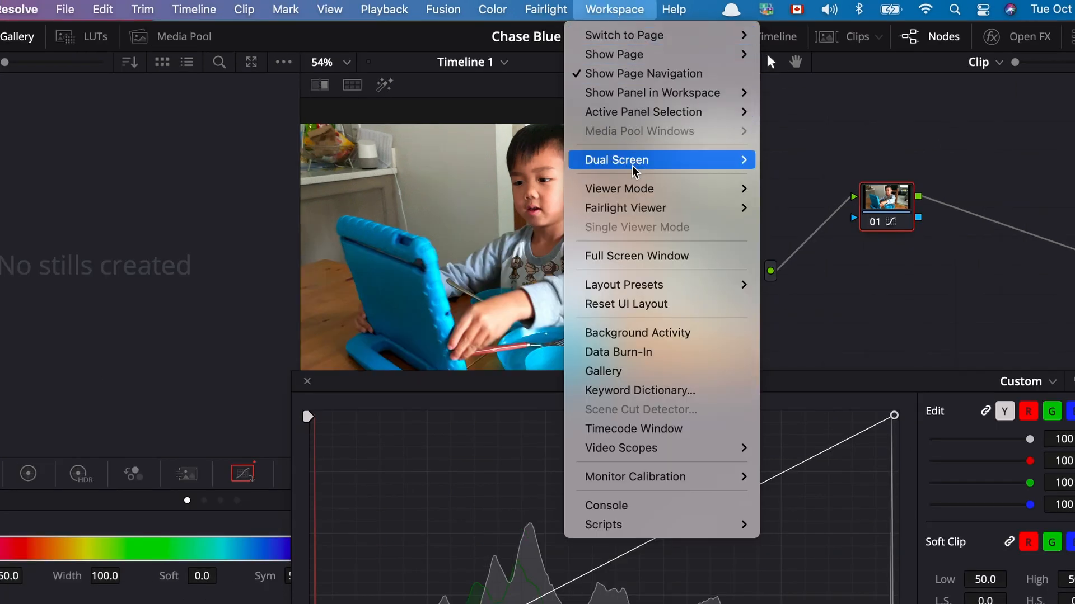
pyautogui.moveTo(617, 188)
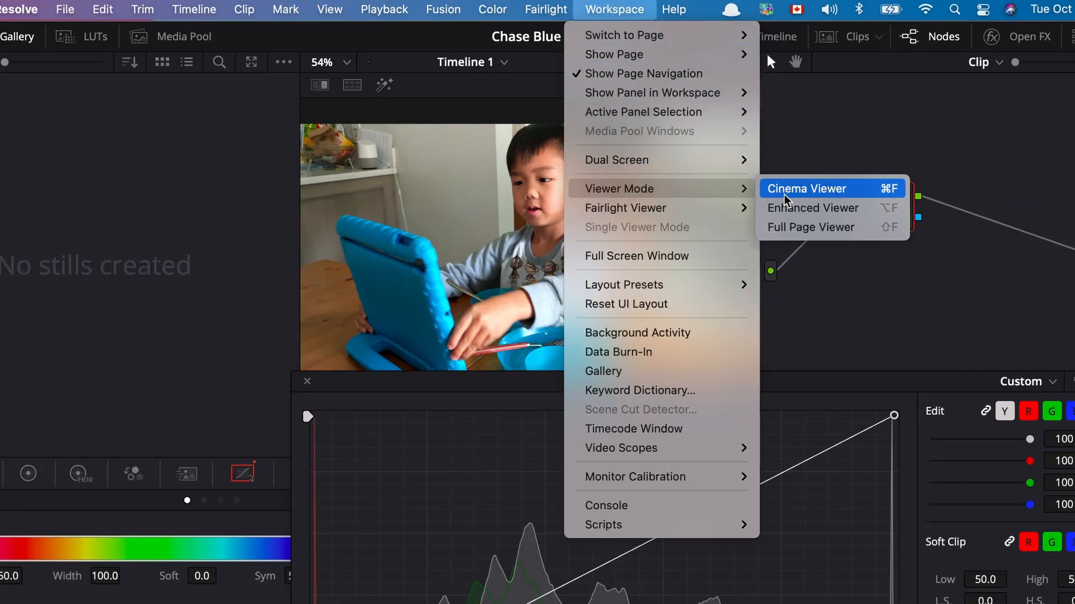
pyautogui.moveTo(889, 201)
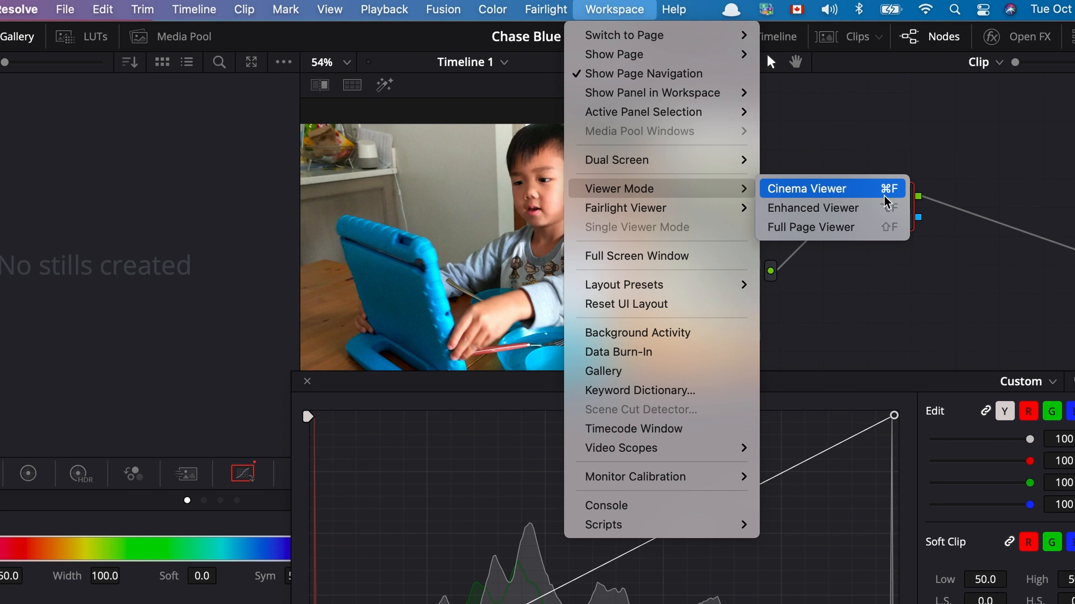
pyautogui.click(805, 188)
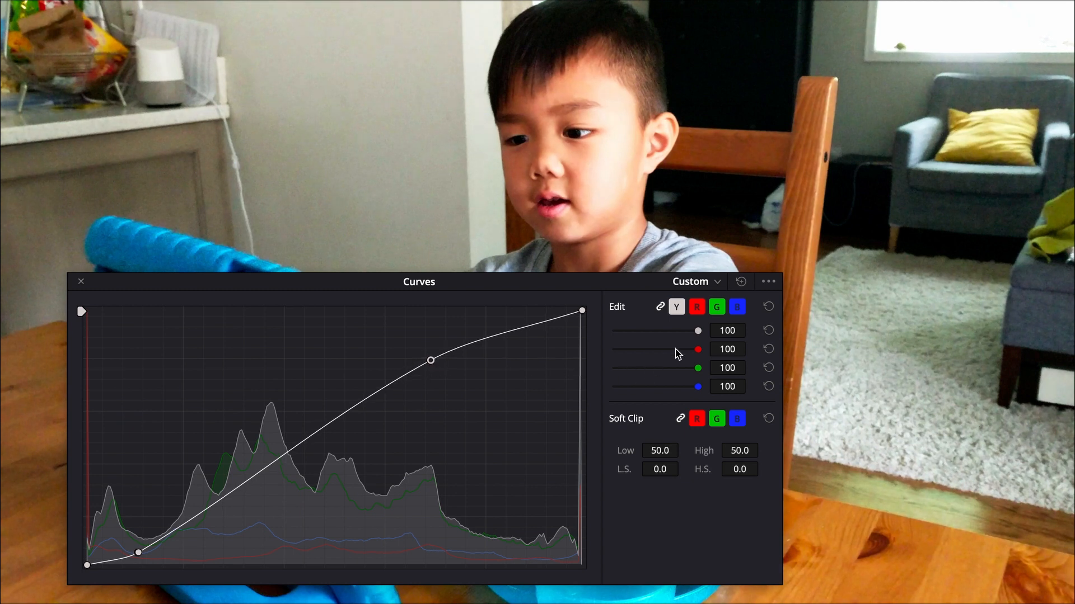
# Step: Shape the blue, green and red channel curves individually after the S-shaped luma curve
pyautogui.click(737, 306)
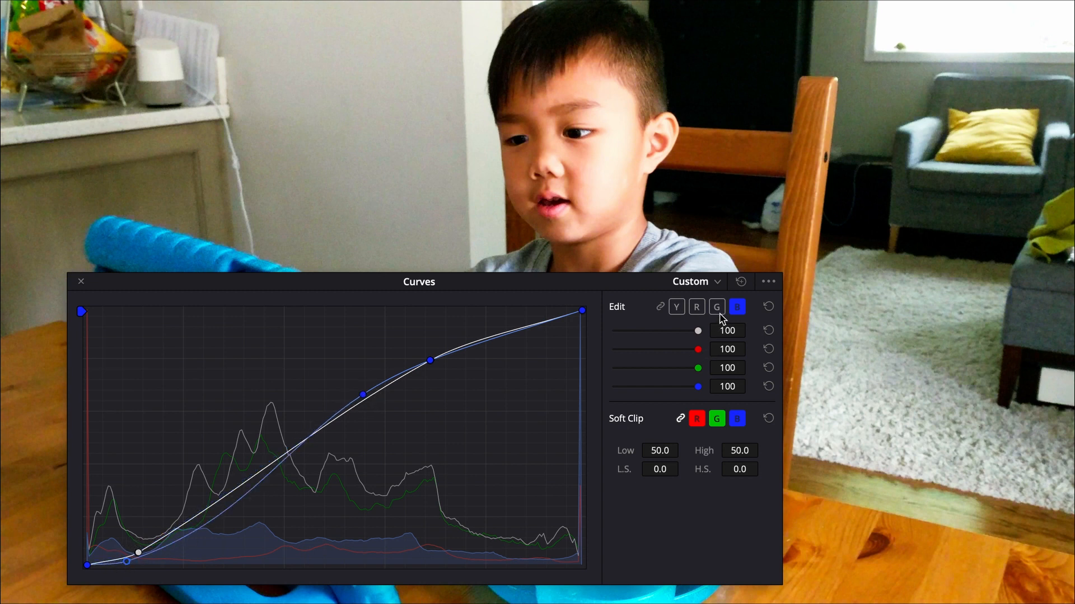
pyautogui.click(716, 306)
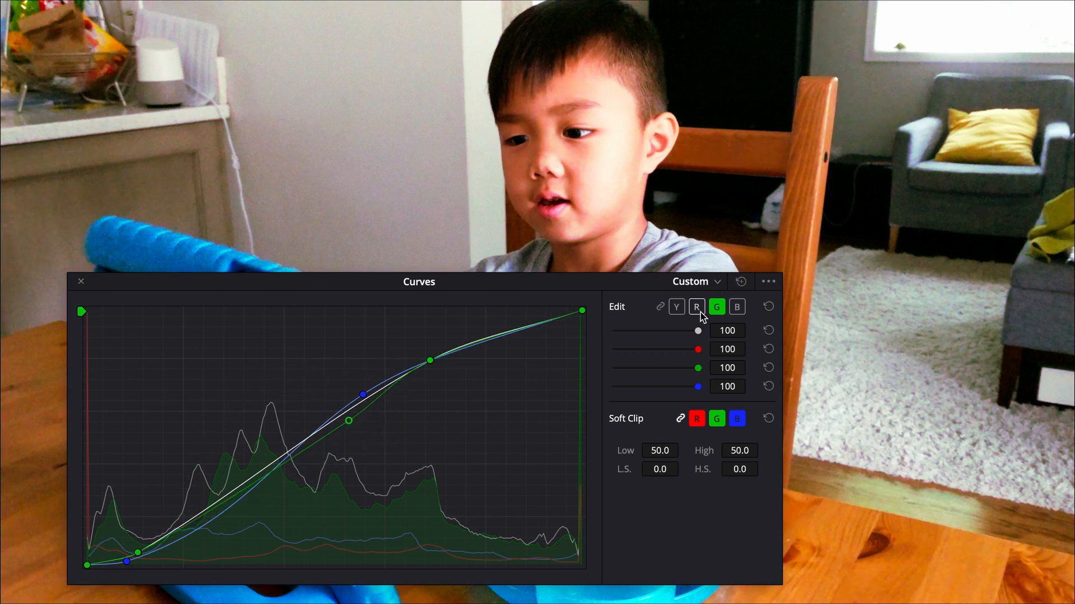
pyautogui.click(696, 307)
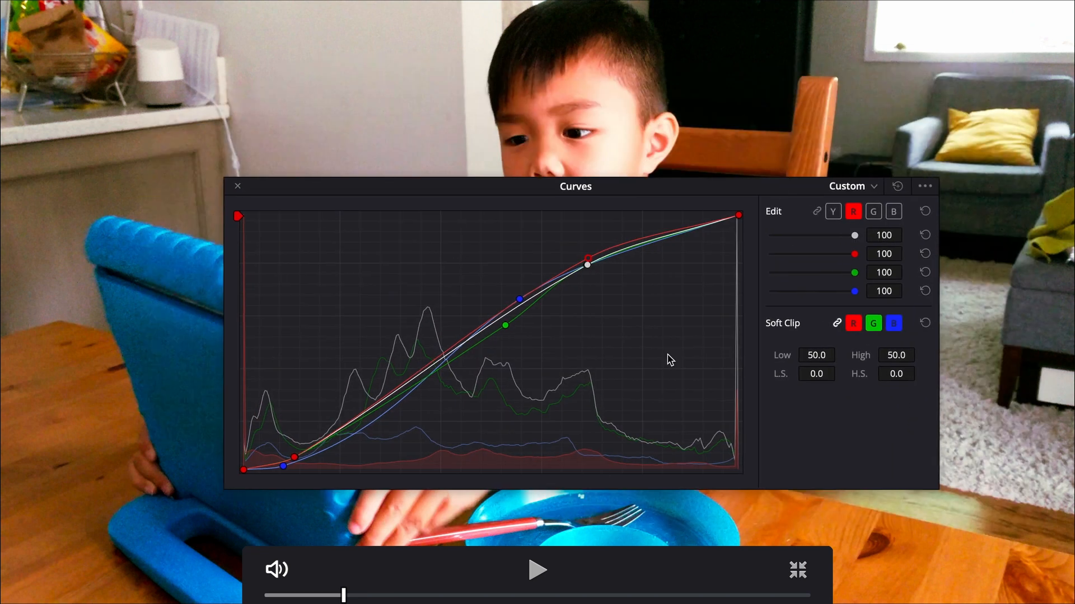
# Step: Play the graded clip with Curves hidden, pause, and exit the full-screen viewer
pyautogui.click(536, 570)
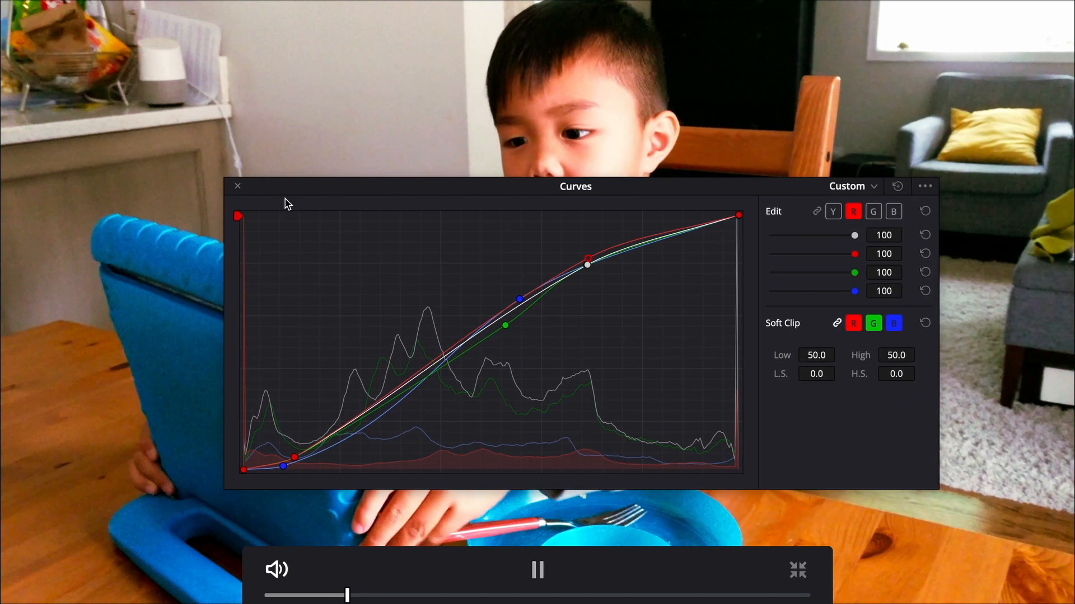
pyautogui.click(237, 186)
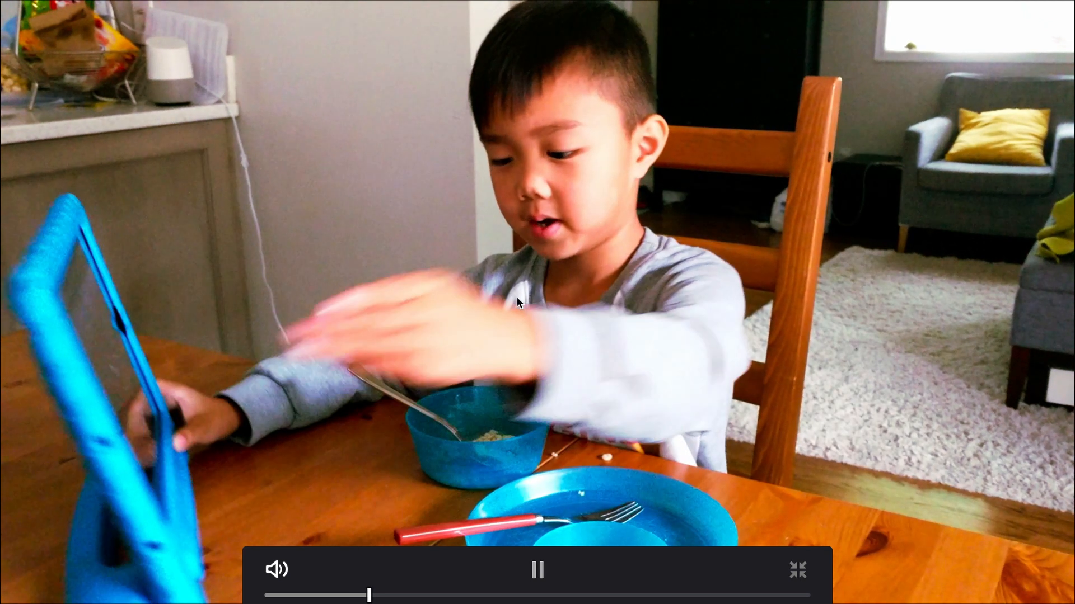
pyautogui.click(538, 570)
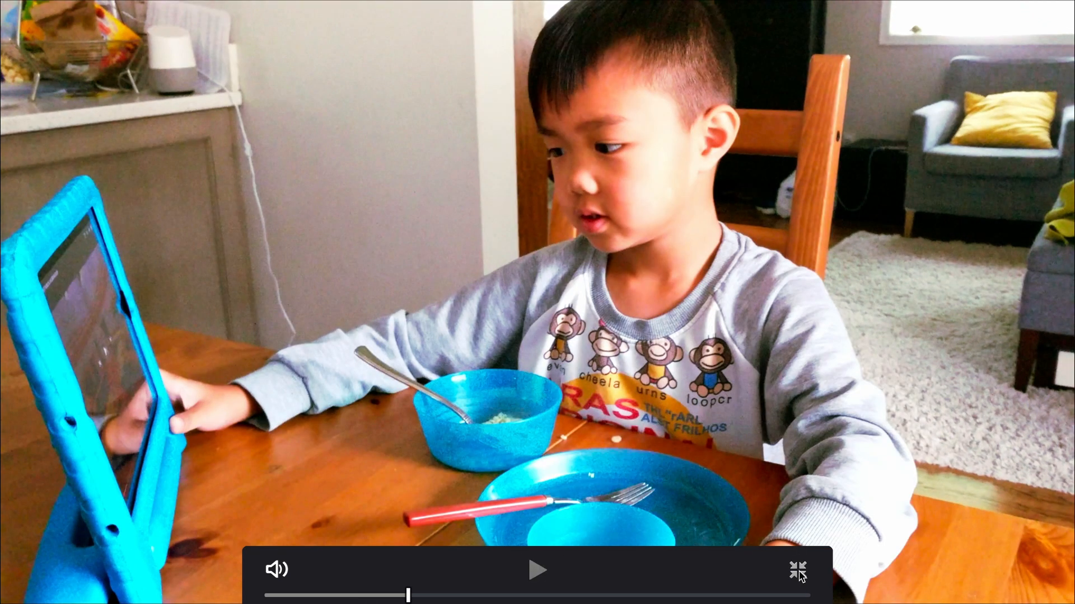
pyautogui.click(797, 568)
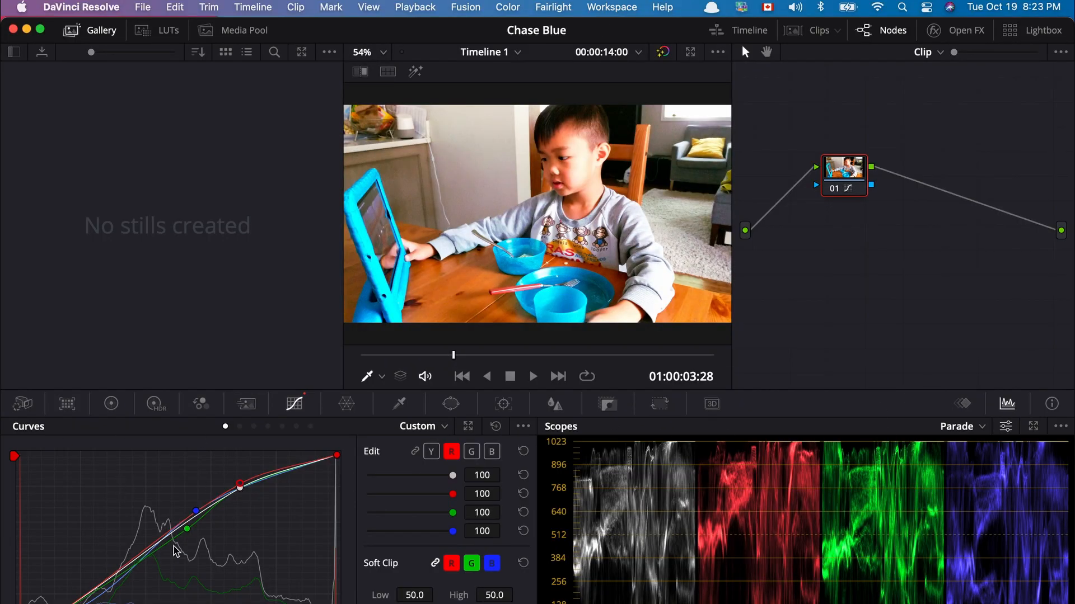
pyautogui.moveTo(216, 564)
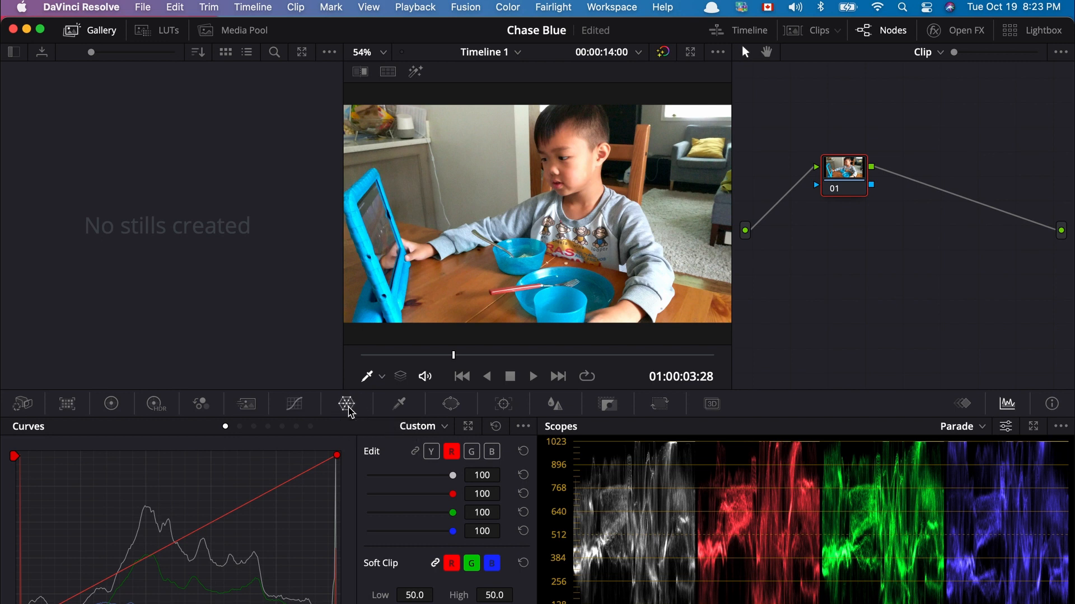
# Step: Float the Color Warper palette in its own window and bring up the Workspace menu
pyautogui.click(346, 404)
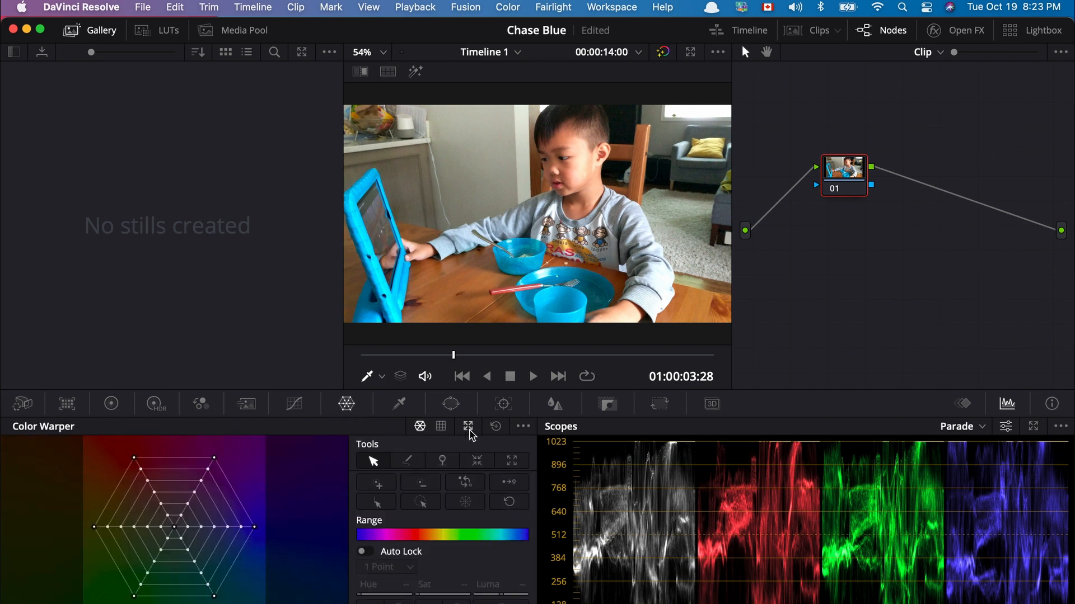
pyautogui.click(468, 427)
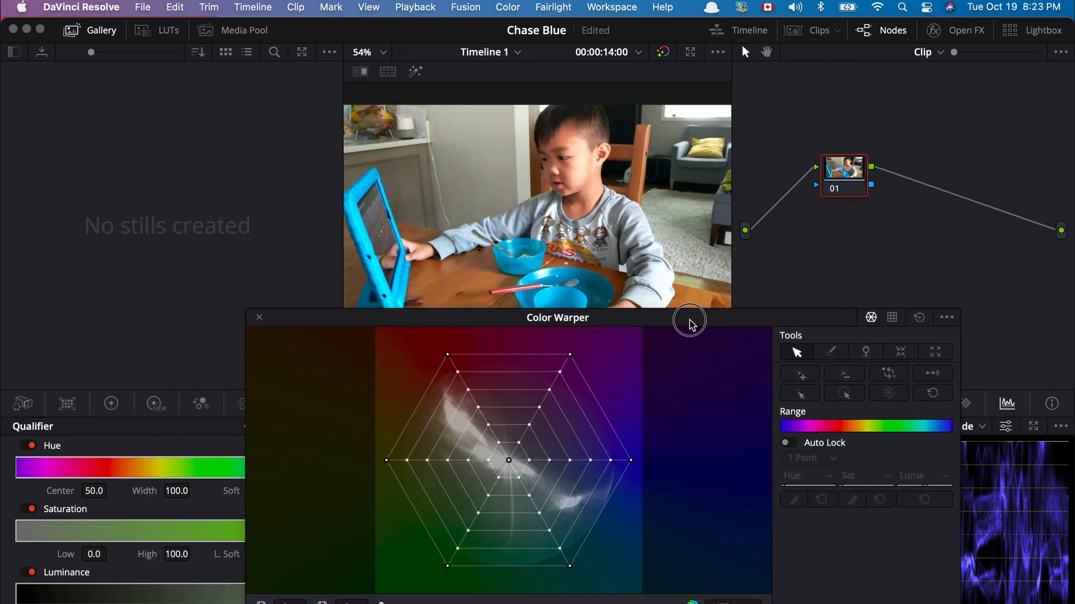
pyautogui.click(611, 8)
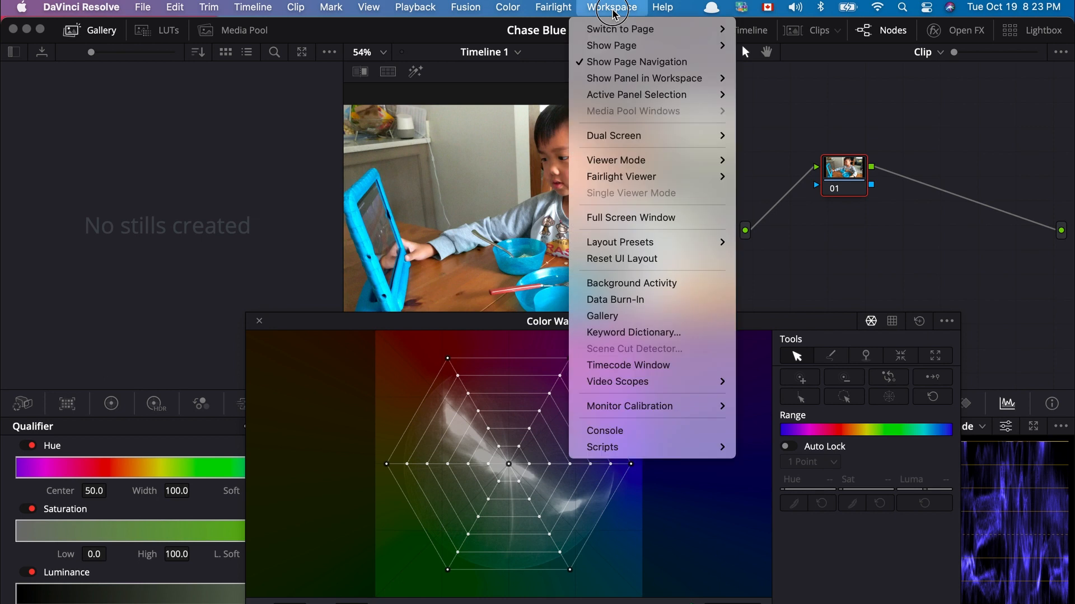
pyautogui.moveTo(616, 160)
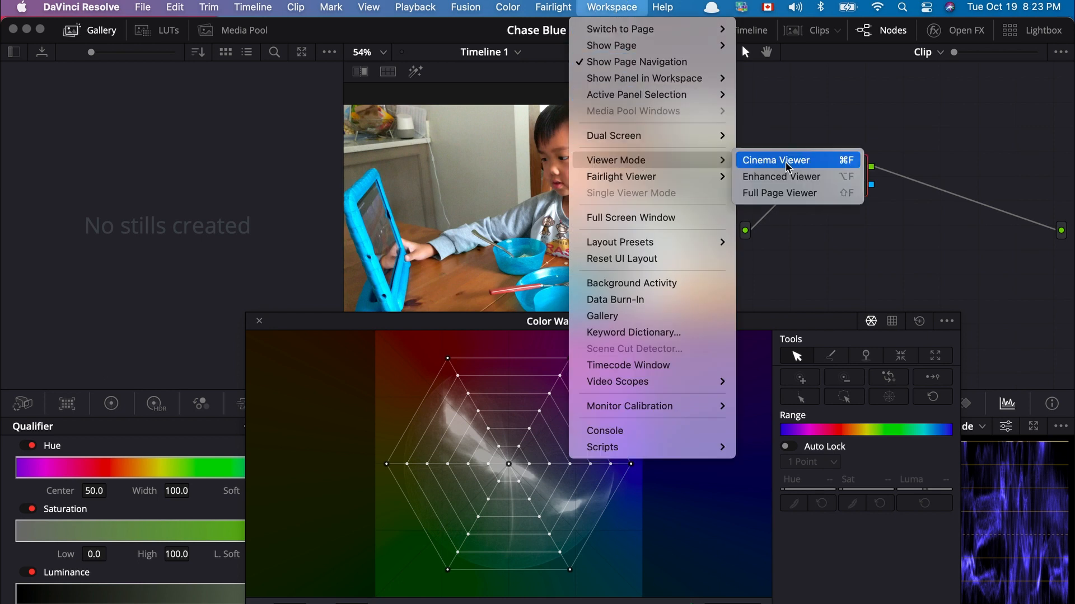
# Step: Enter Cinema Viewer, then return to the Color page with the Color Warper docked
pyautogui.click(774, 160)
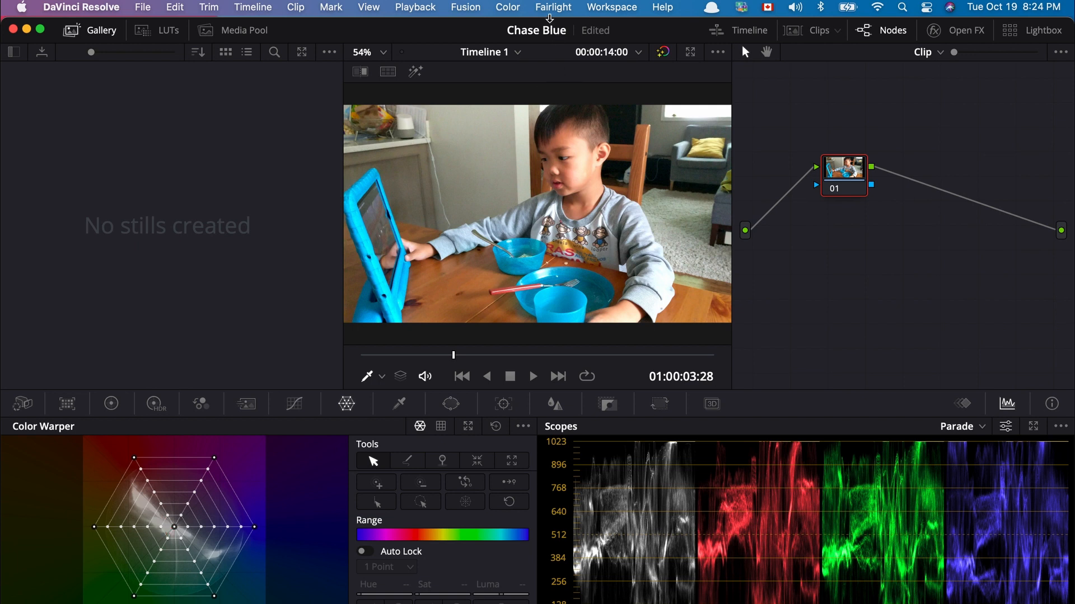
# Step: Switch to Cinema Viewer from the Workspace menu, hiding the docked Color Warper
pyautogui.click(611, 7)
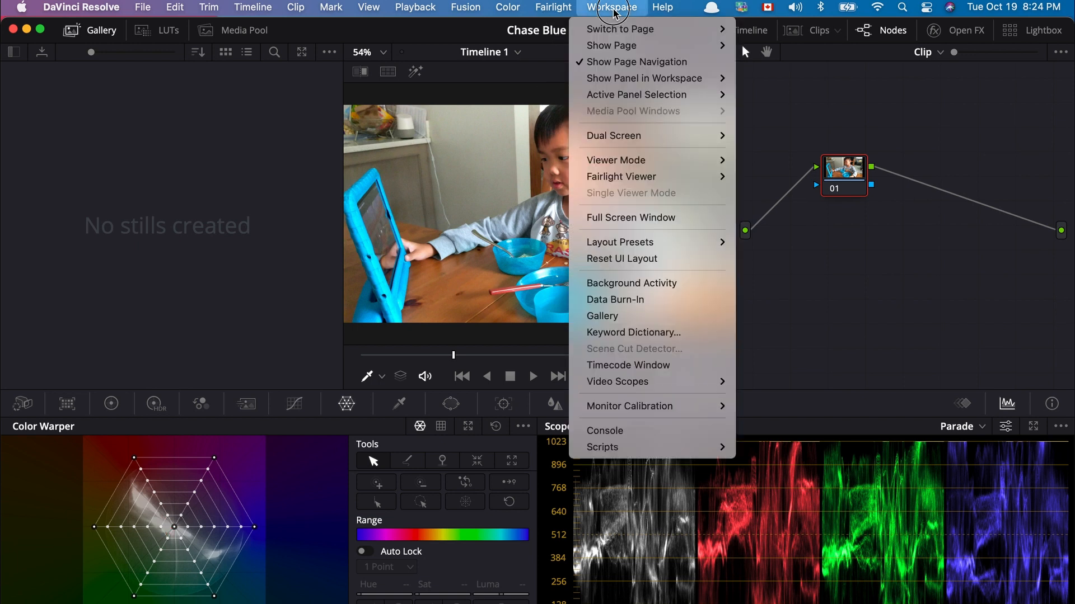
pyautogui.moveTo(615, 160)
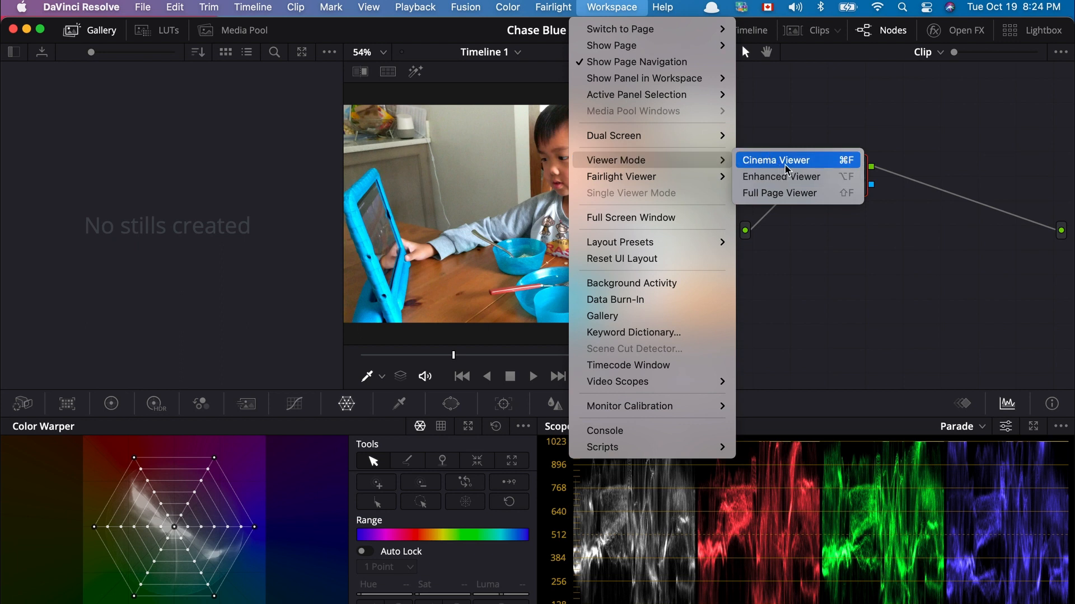
pyautogui.click(774, 160)
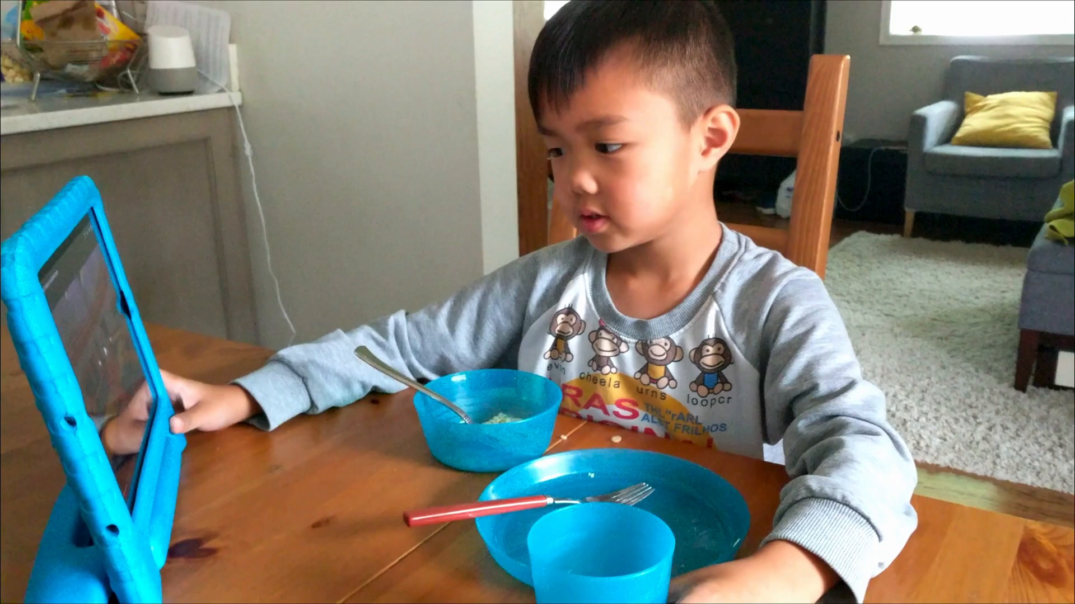